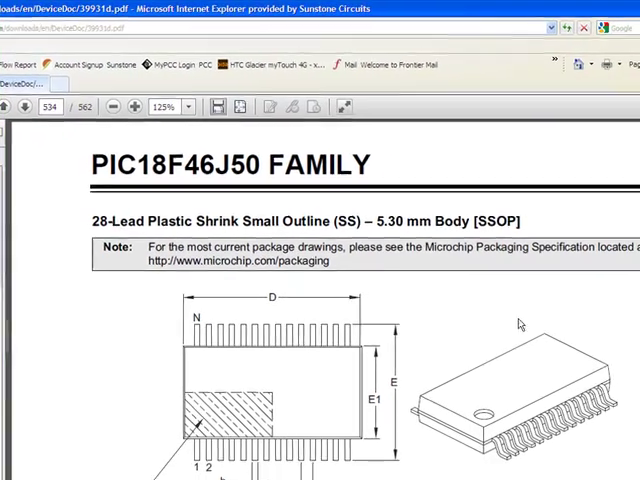
Step: Scroll the PIC18F46J50 datasheet from the 28-lead SSOP drawing to its Recommended Land Pattern page
scroll(down, 3)
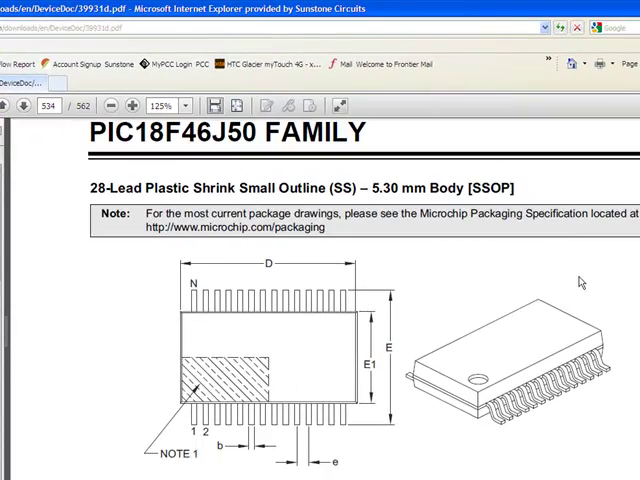
scroll(down, 3)
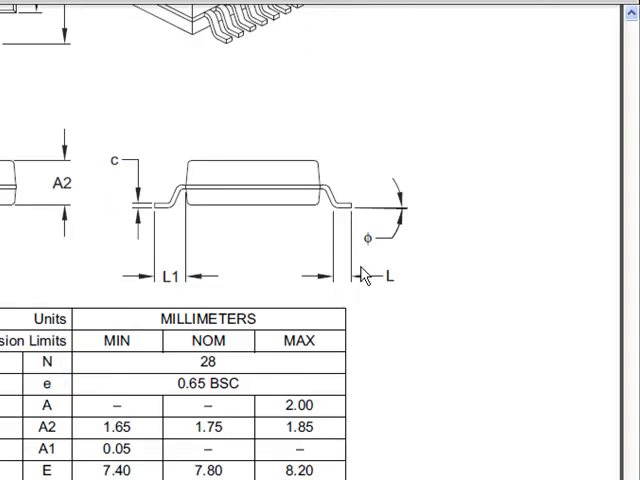
scroll(down, 3)
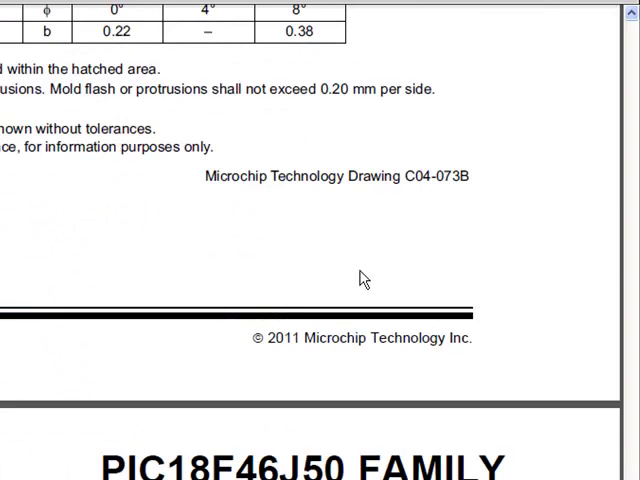
scroll(down, 3)
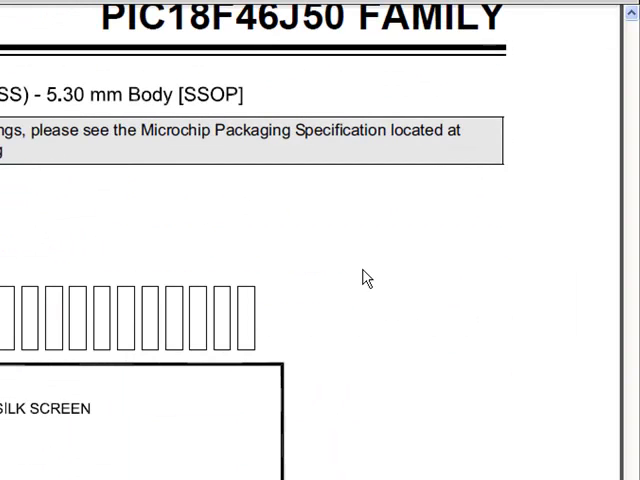
scroll(down, 3)
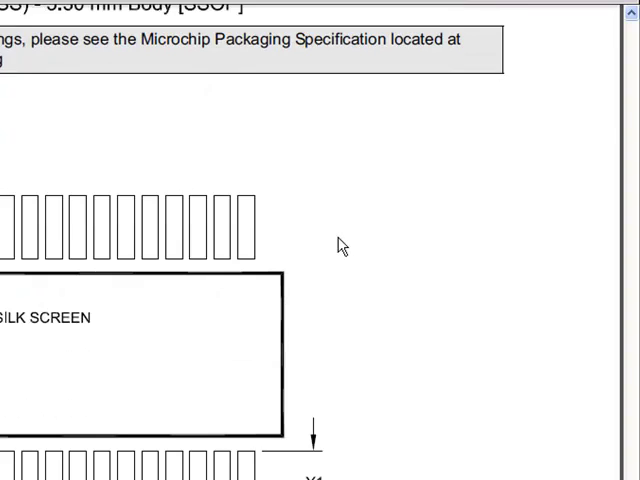
scroll(down, 3)
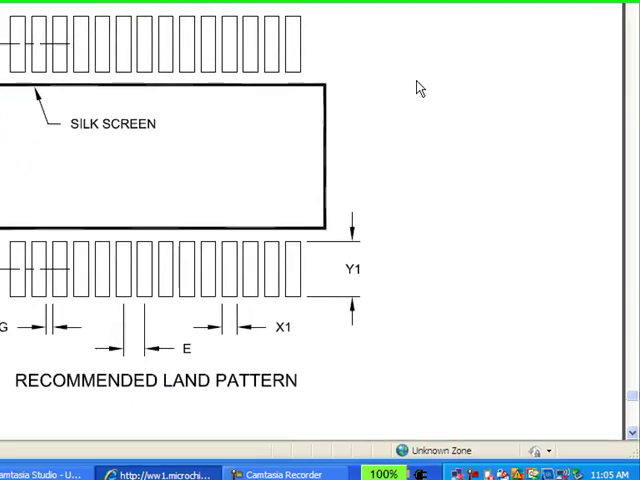
scroll(down, 3)
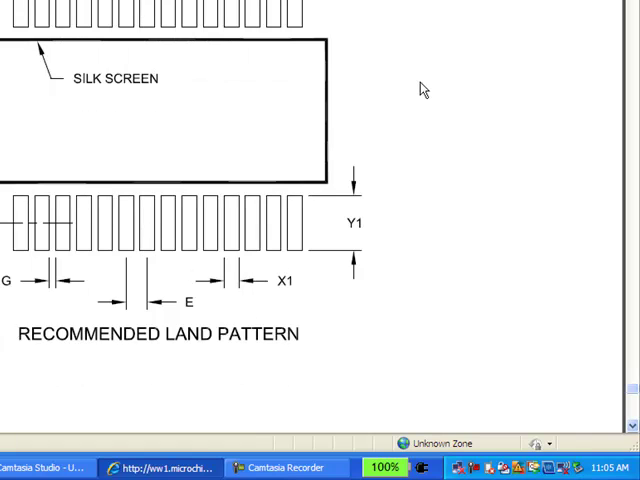
mouse_move(412, 62)
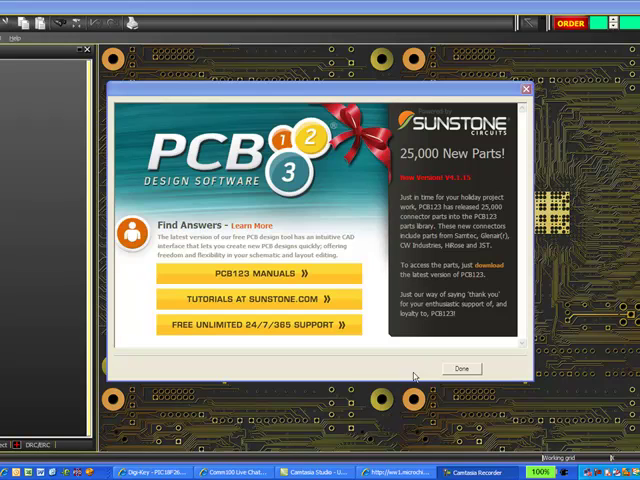
mouse_move(483, 395)
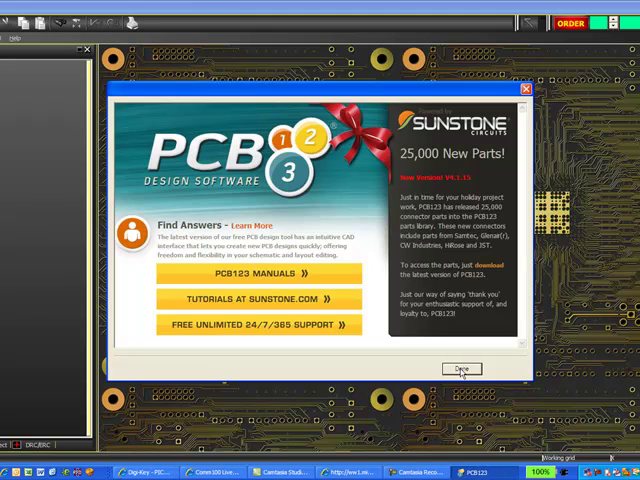
Step: Dismiss the PCB123 welcome screen so Board Configuration appears
click(486, 369)
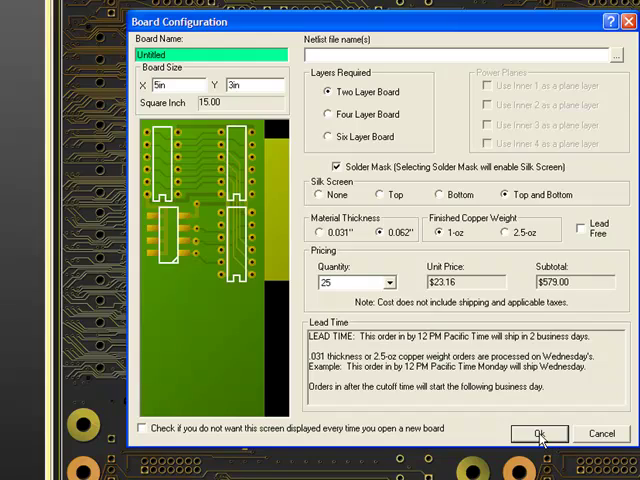
Step: Accept the Board Configuration defaults and create a new footprint
click(535, 433)
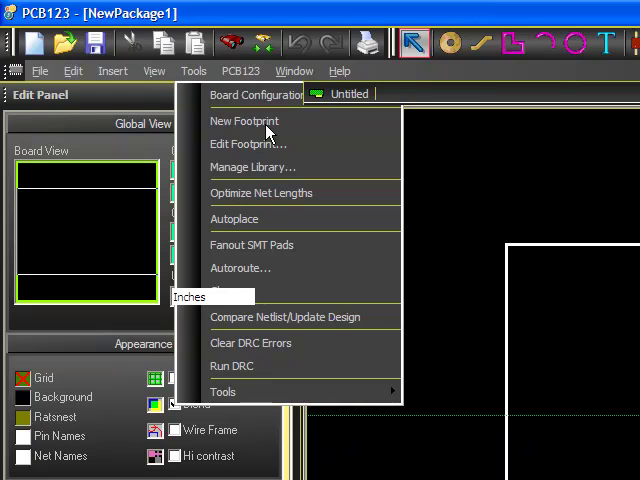
click(244, 120)
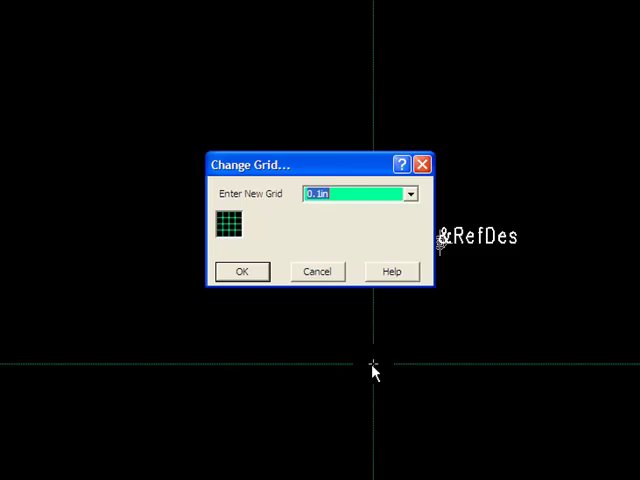
Step: Set the Change Grid spacing to .325 by 3.6 and apply it
text(.65)
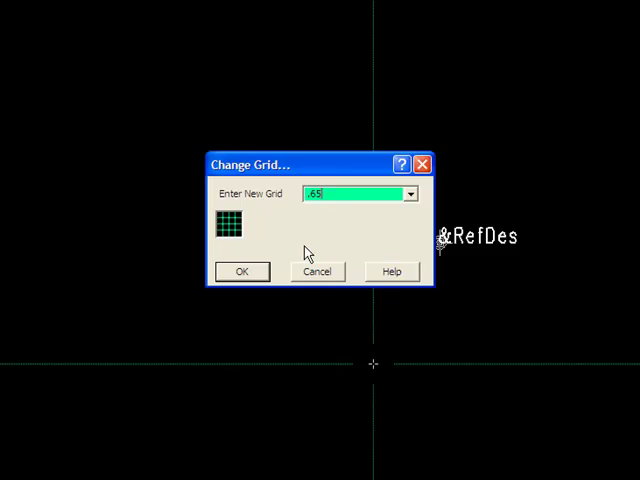
text(,)
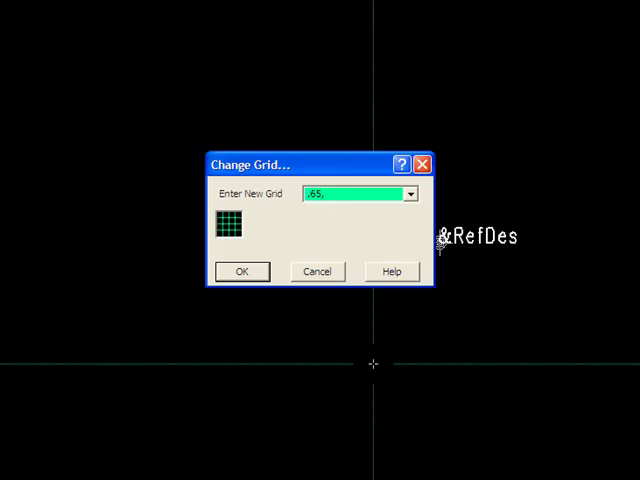
text(7.)
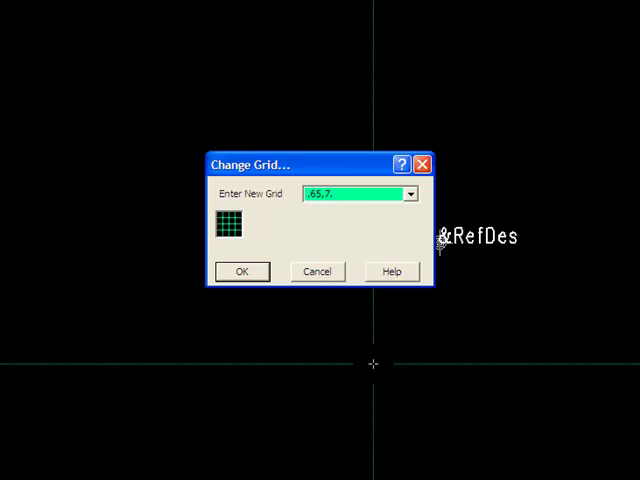
text(2)
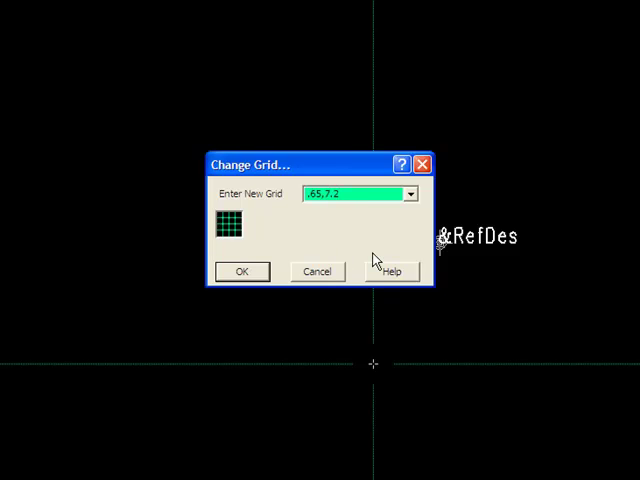
mouse_move(370, 208)
text(32)
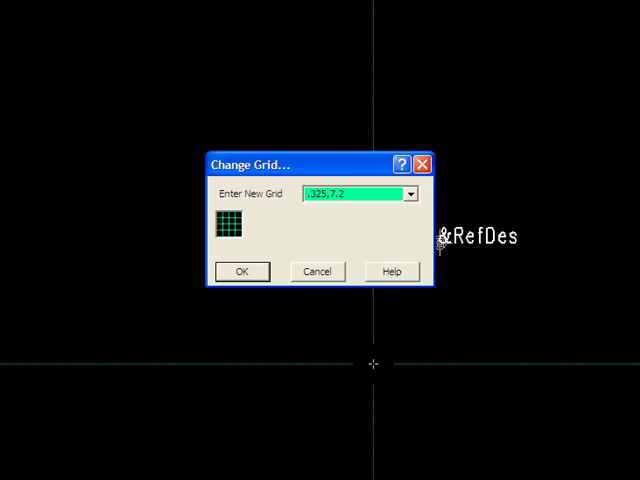
key(BackSpace)
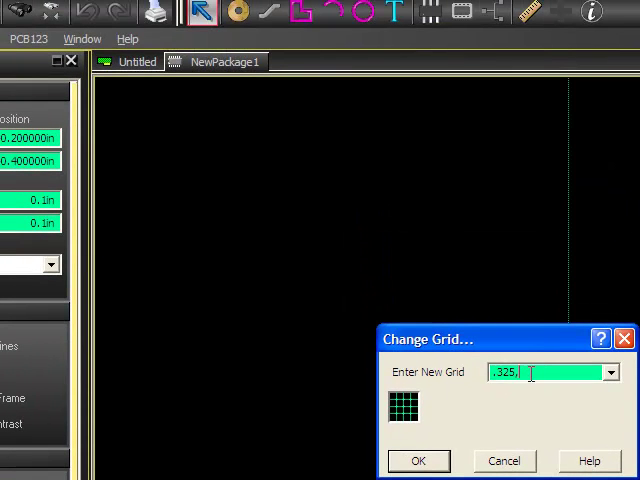
text(3.6)
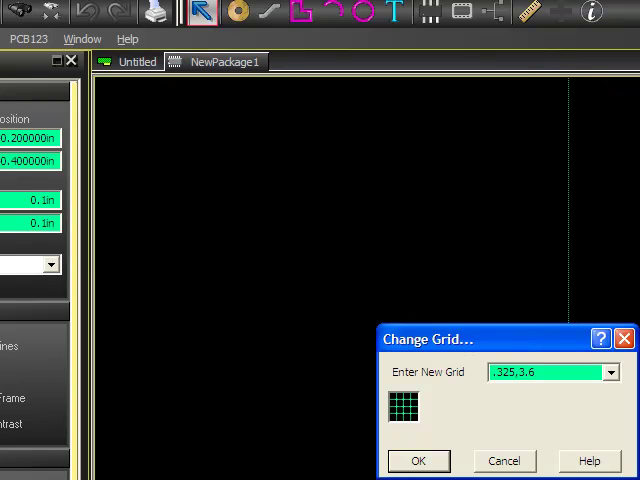
click(425, 460)
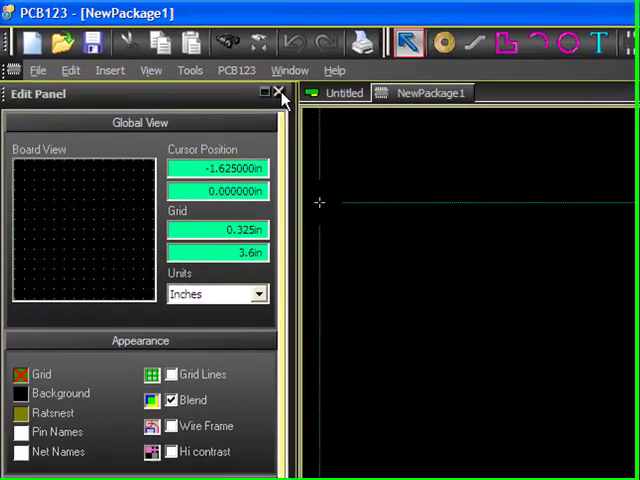
click(281, 93)
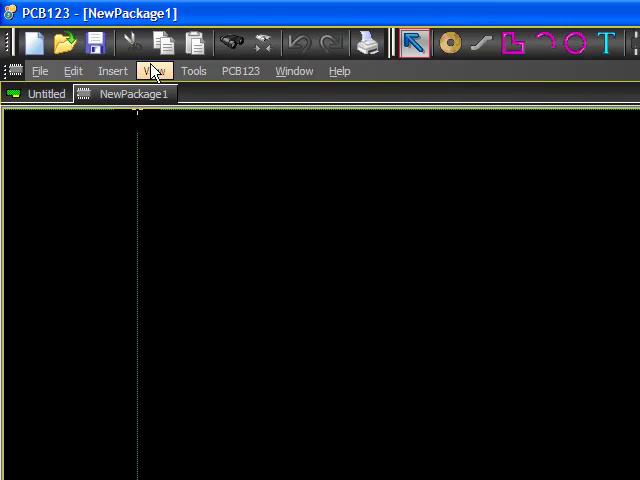
click(155, 70)
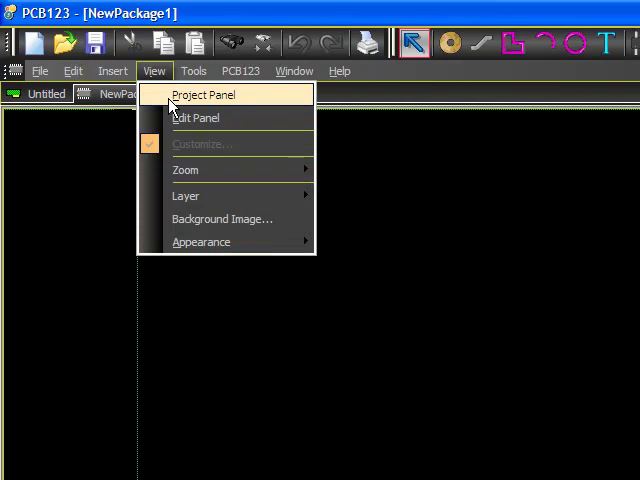
click(196, 117)
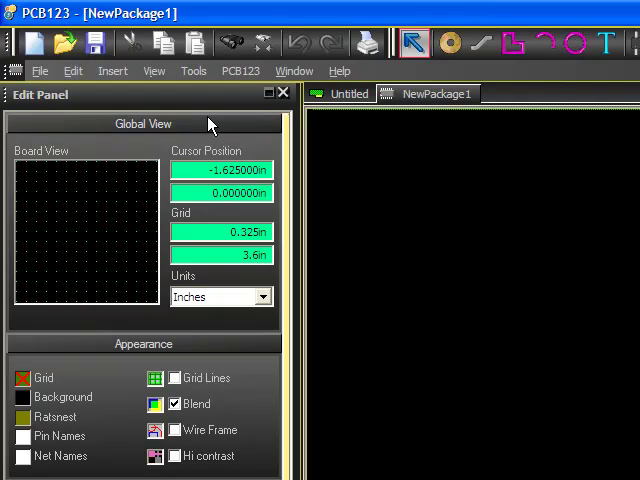
mouse_move(390, 243)
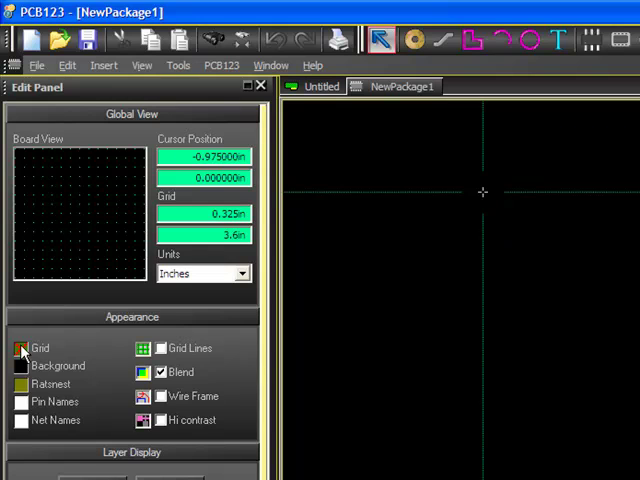
Step: Show the grid and switch the package units to millimetres
click(22, 348)
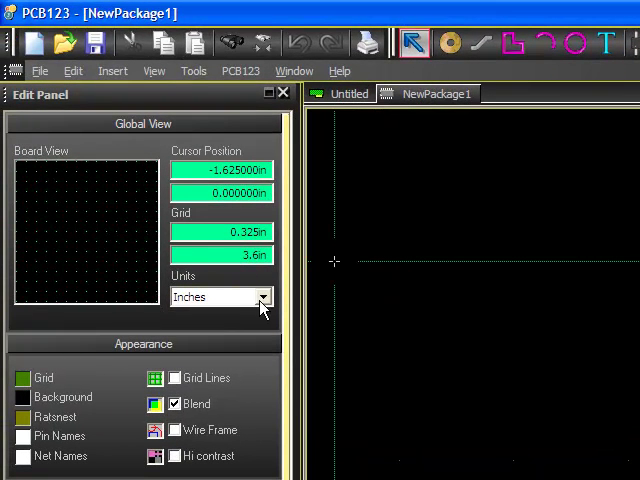
click(262, 296)
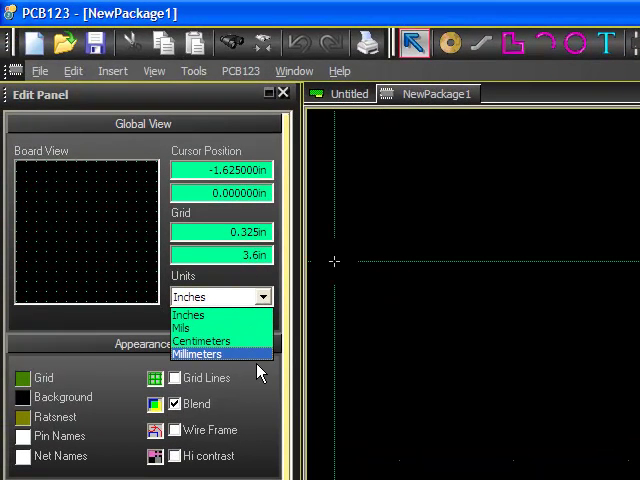
mouse_move(240, 355)
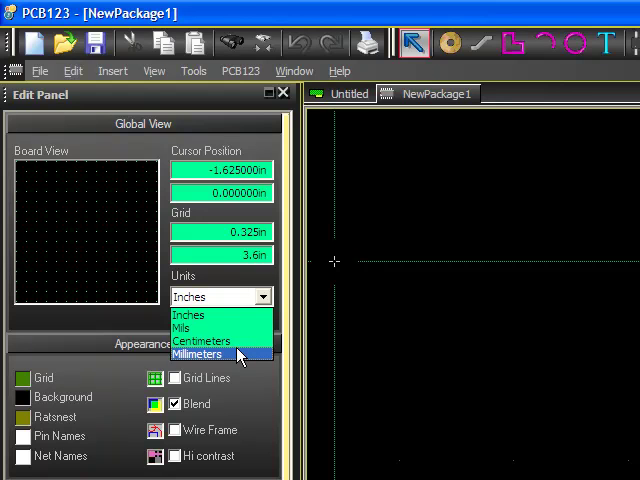
click(197, 354)
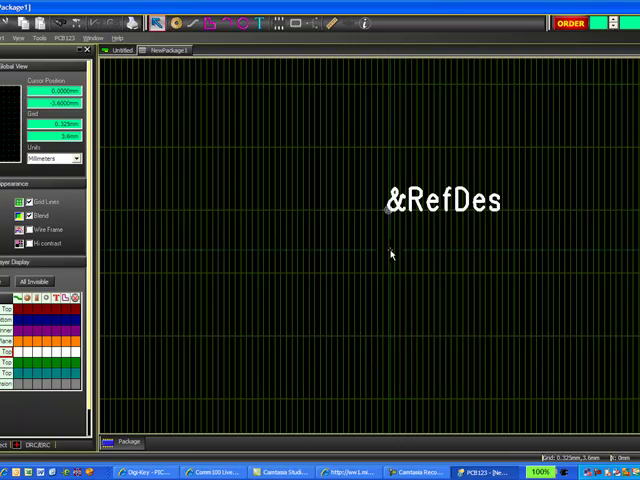
mouse_move(380, 247)
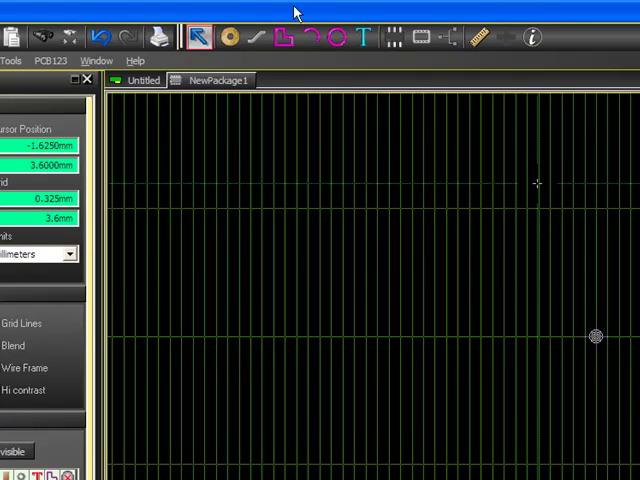
mouse_move(425, 20)
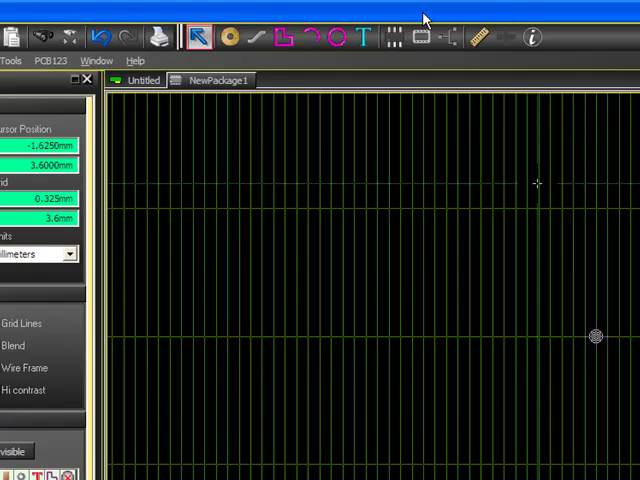
Step: Place pin 1 as a 1.27 mm wide pad with no hole
click(231, 37)
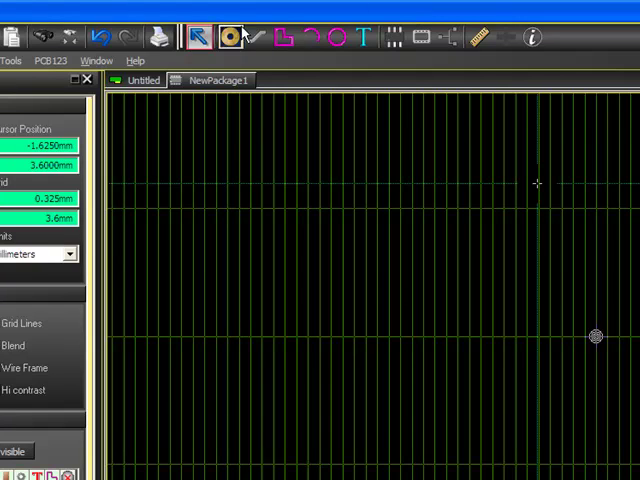
click(233, 37)
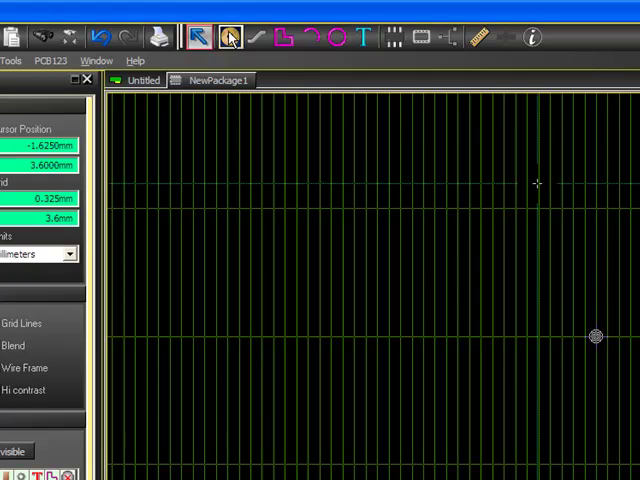
click(537, 183)
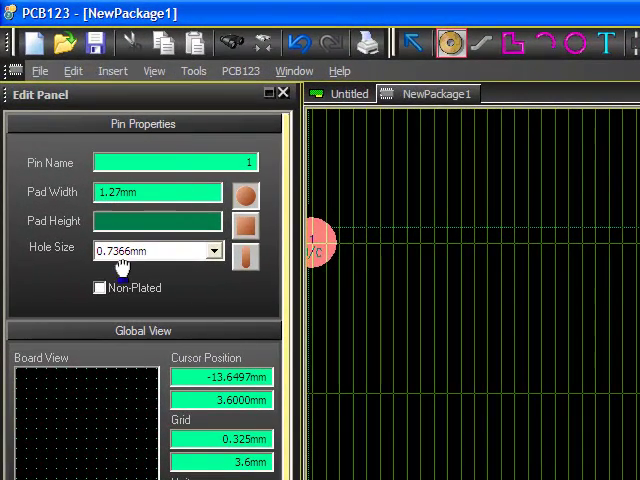
mouse_move(201, 249)
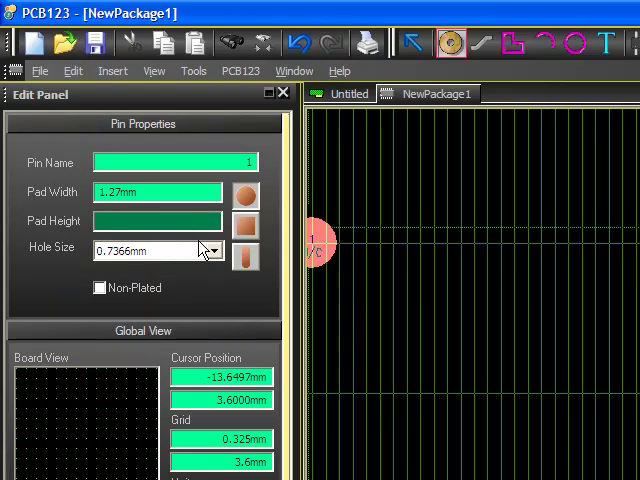
click(211, 250)
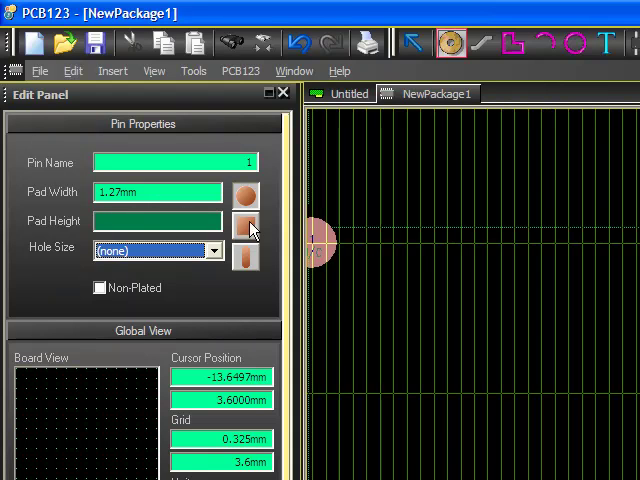
mouse_move(246, 222)
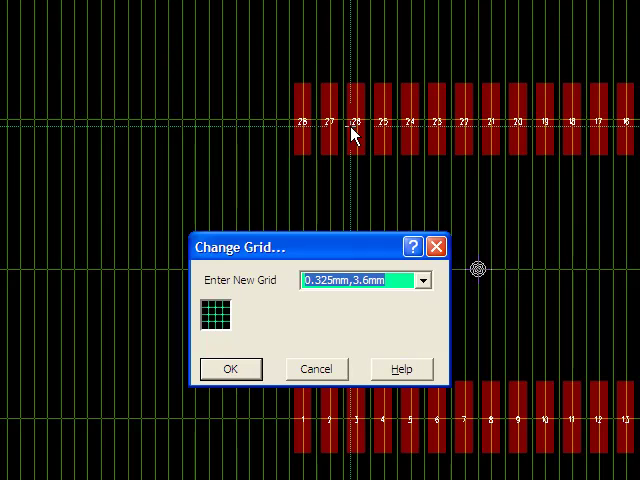
Step: Enter 5.1,2.65 as the grid spacing to match the pad rows
text(5.1,)
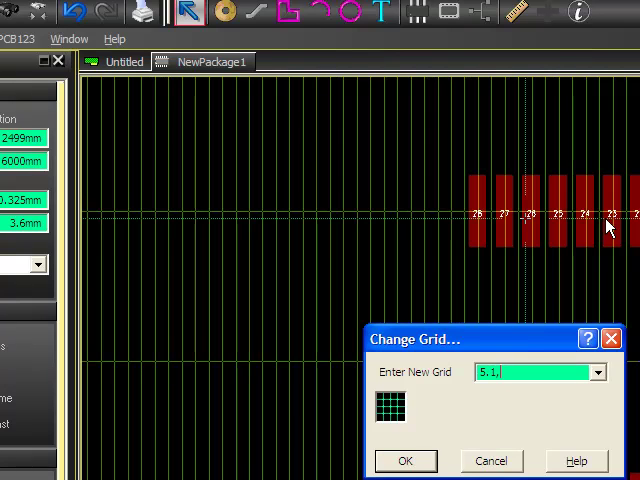
text(2.65)
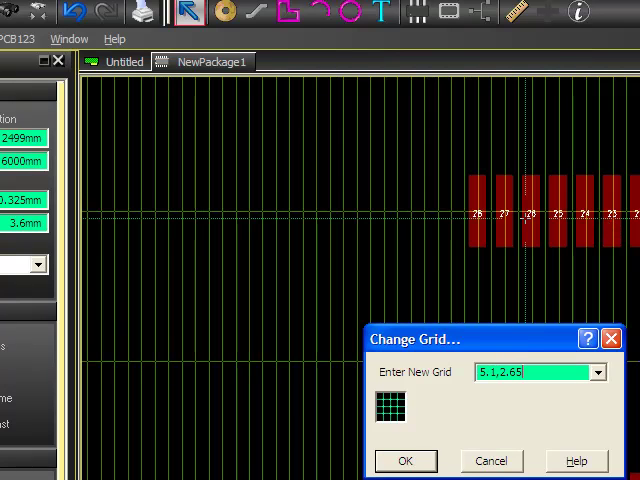
click(410, 460)
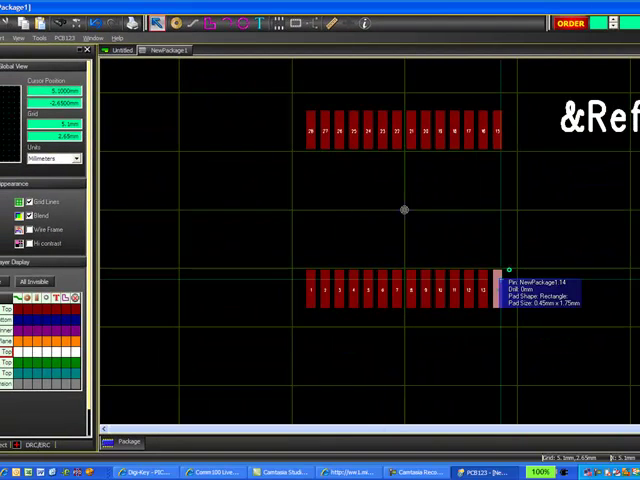
mouse_move(298, 161)
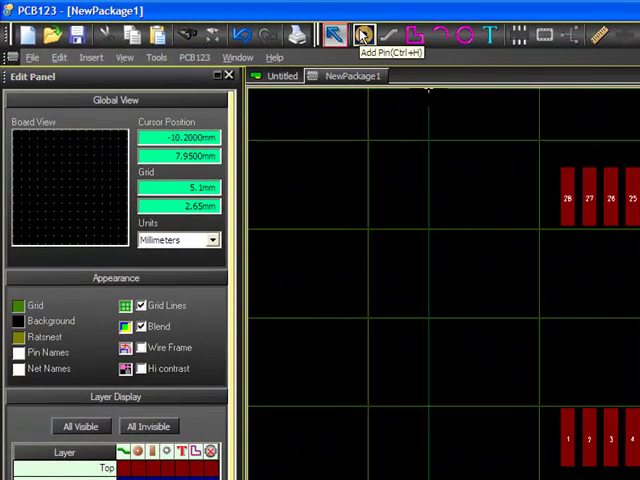
mouse_move(535, 40)
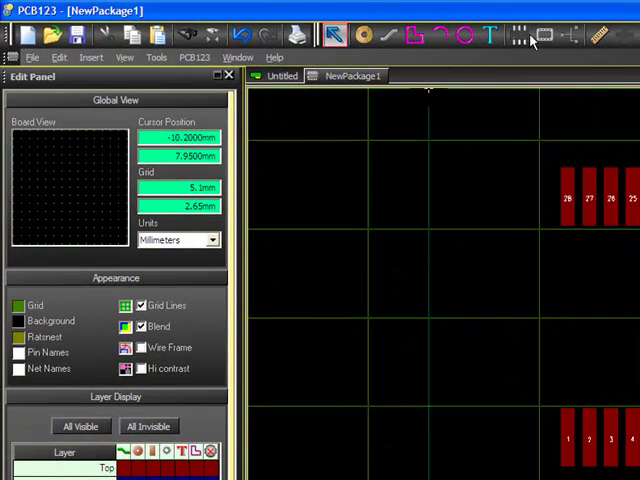
Step: Draw a rectangular SS Top silkscreen outline between the two pad rows
click(415, 36)
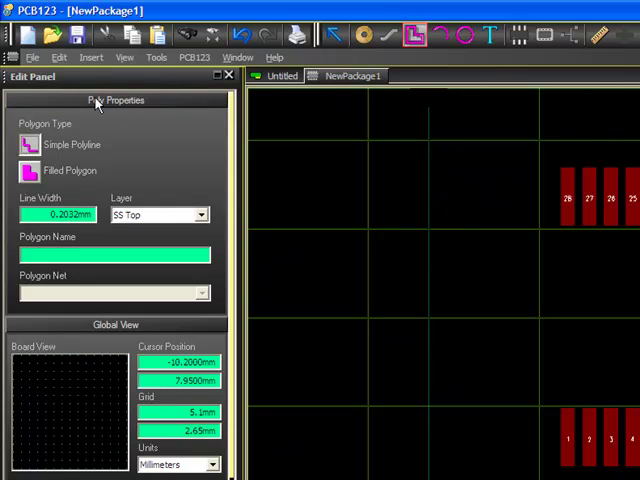
mouse_move(25, 140)
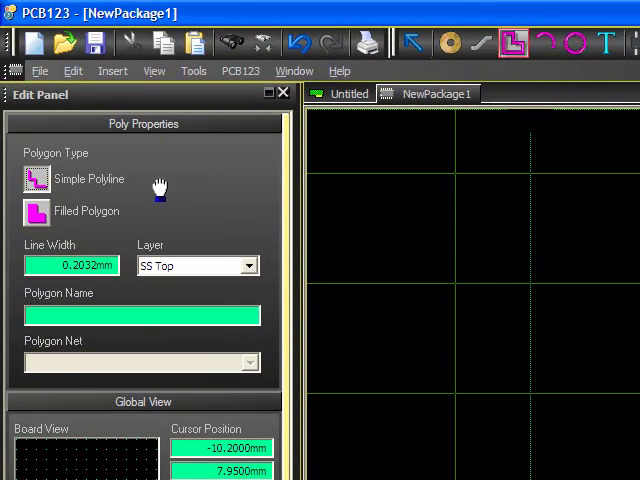
mouse_move(93, 243)
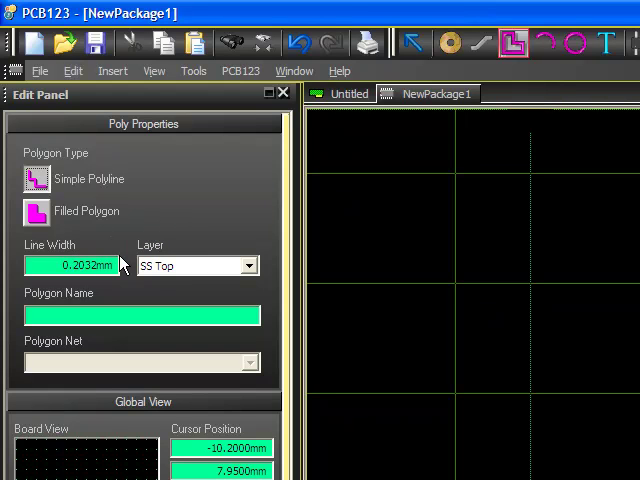
mouse_move(150, 274)
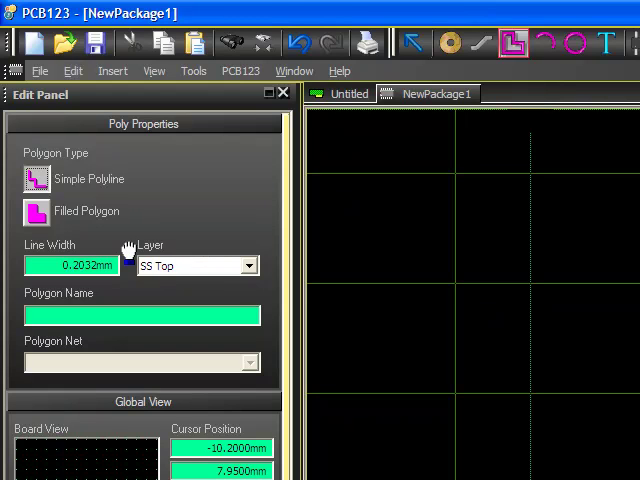
mouse_move(170, 280)
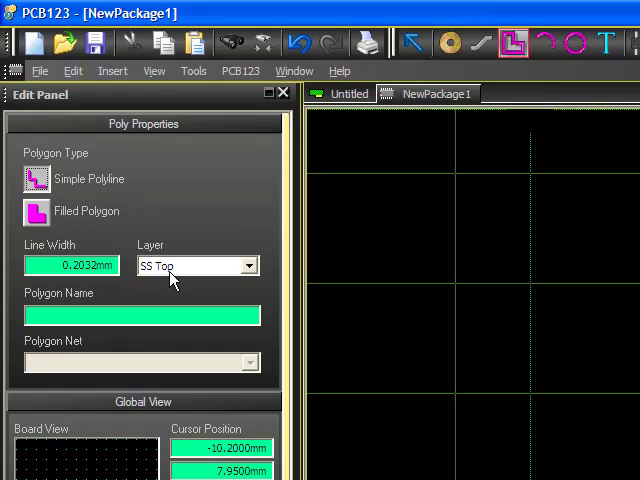
click(249, 265)
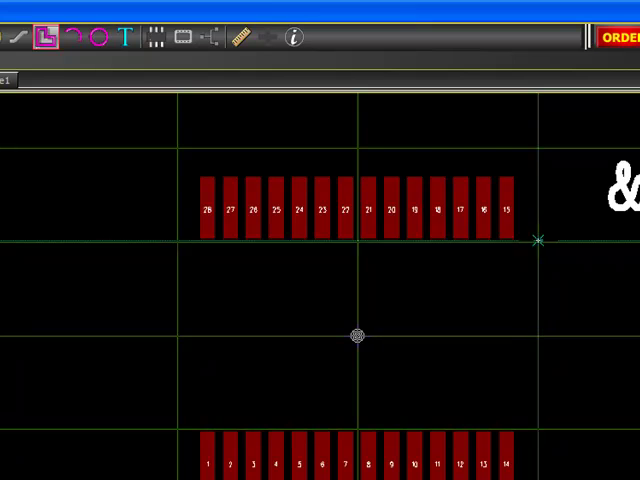
mouse_move(525, 280)
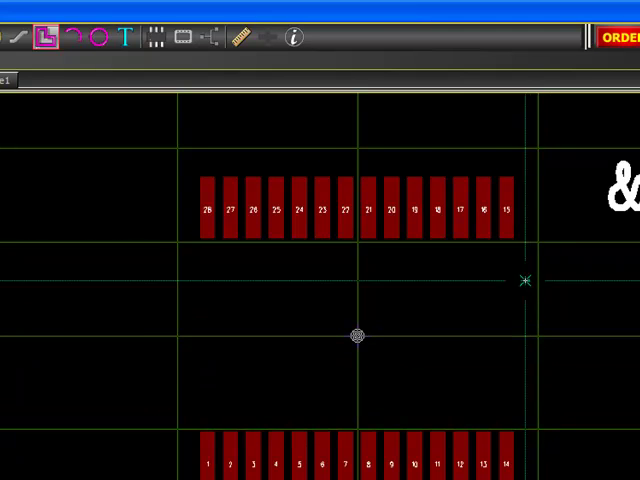
drag(180, 245, 540, 395)
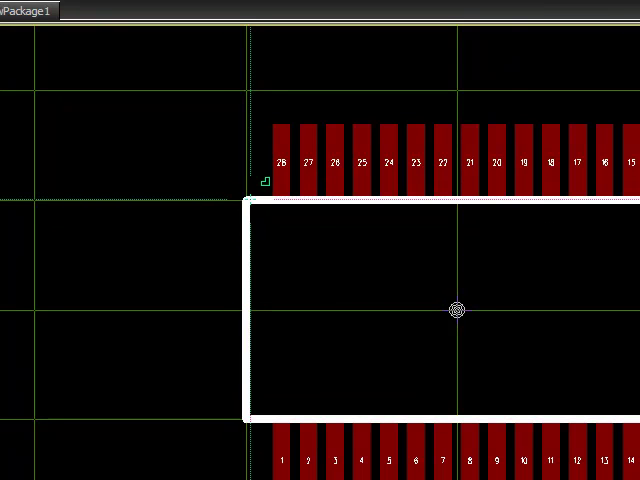
mouse_move(610, 333)
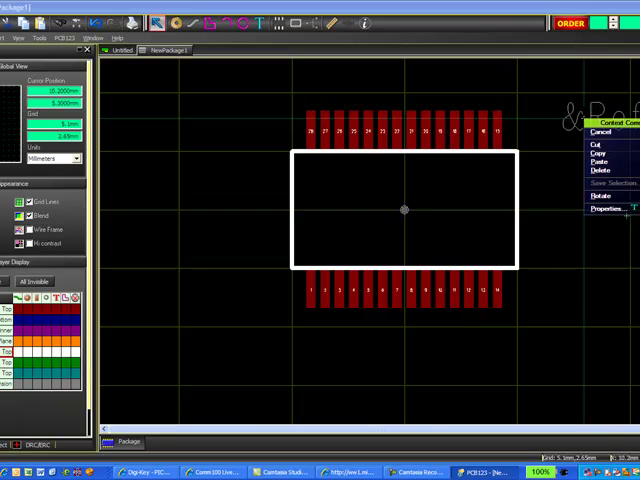
Step: Apply a context command to the &RefDes label to place it inside the outline
click(602, 209)
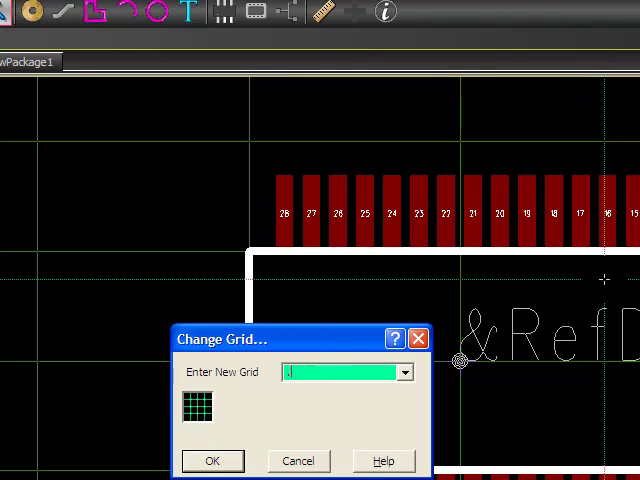
Step: Apply a 0.2 mm by 0.2 mm placement grid
click(213, 460)
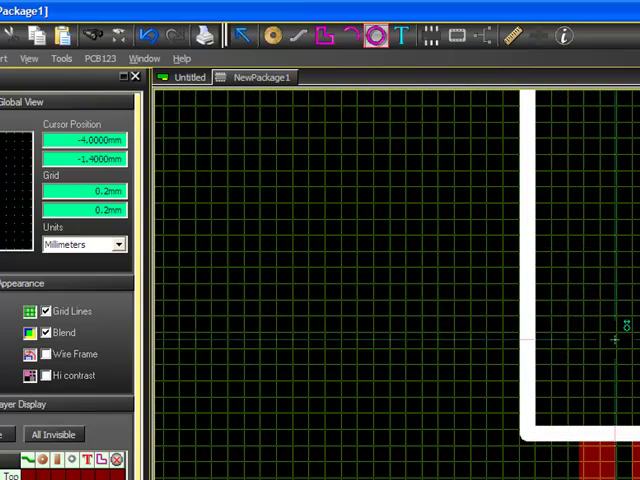
mouse_move(615, 340)
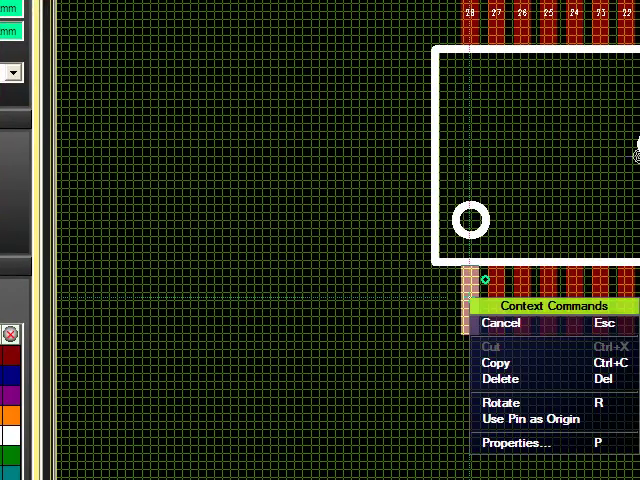
mouse_move(535, 424)
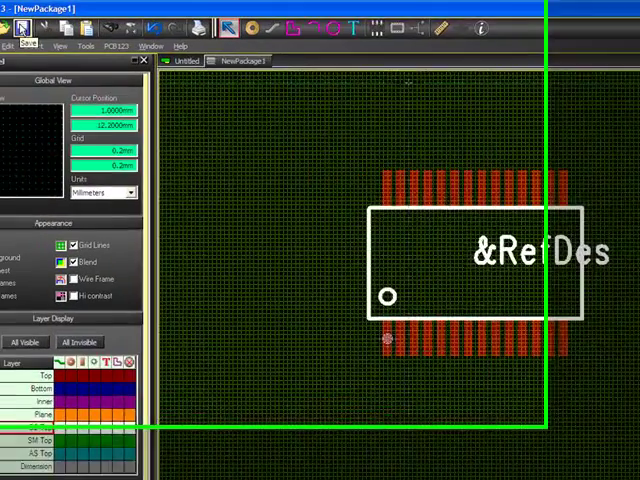
Step: Name the footprint PIC18F46J50 with description '28 lead ssop' in the save dialog
click(28, 28)
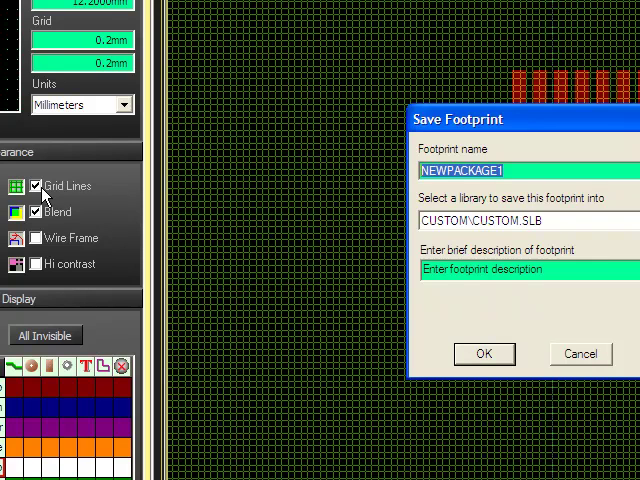
text(PIC)
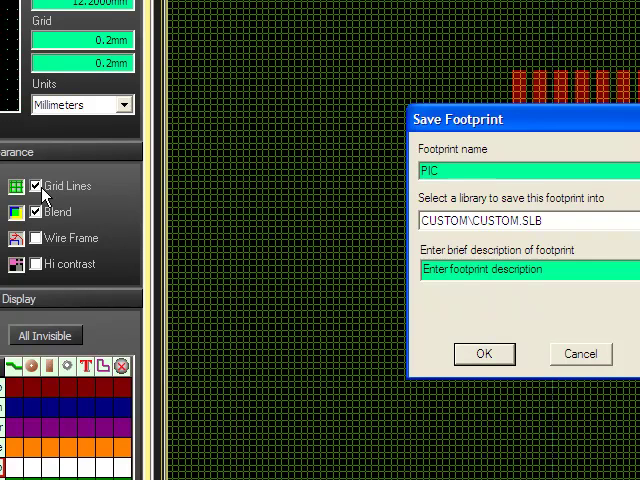
text(18F46J50)
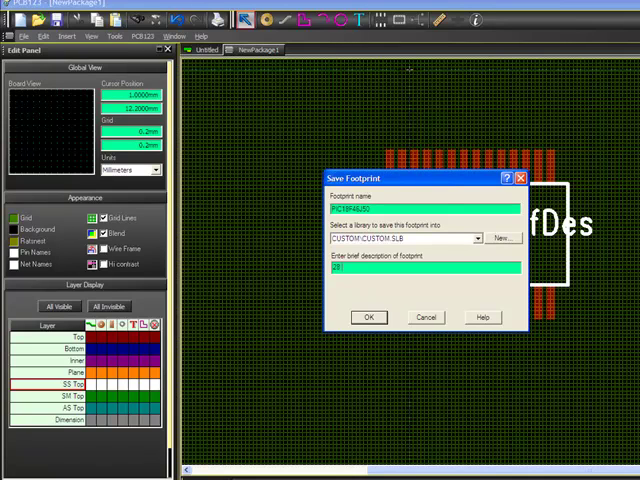
text(28 lead soic)
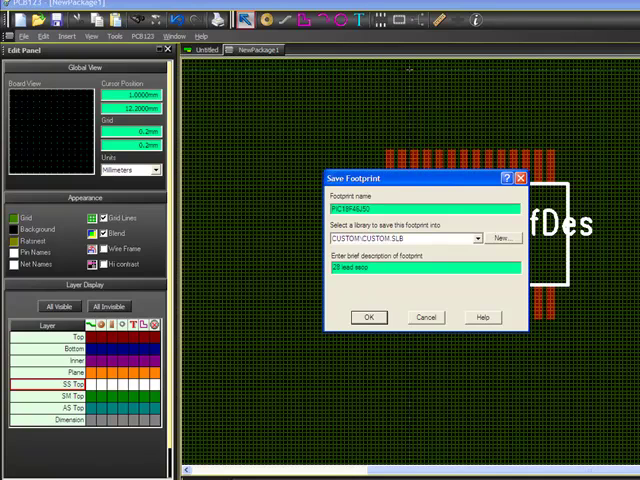
mouse_move(296, 350)
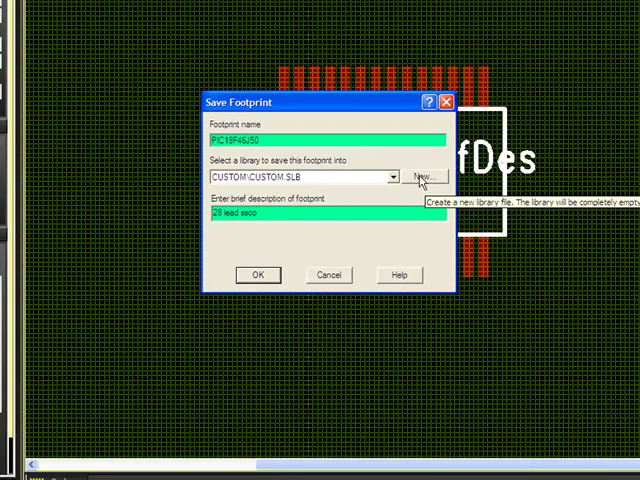
Step: Create a new footprint library named Microchip_example
click(394, 177)
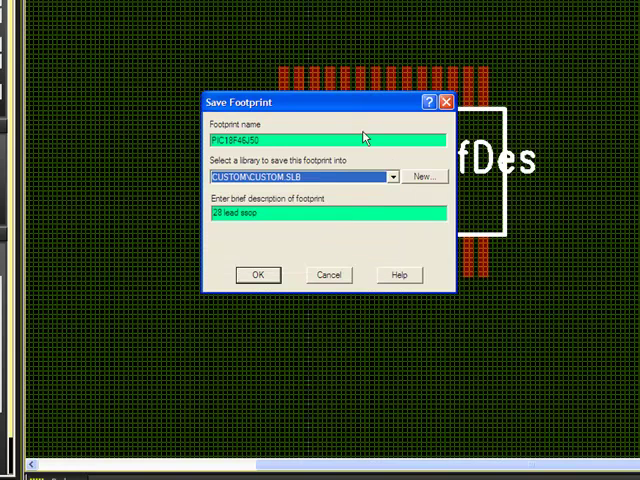
click(425, 176)
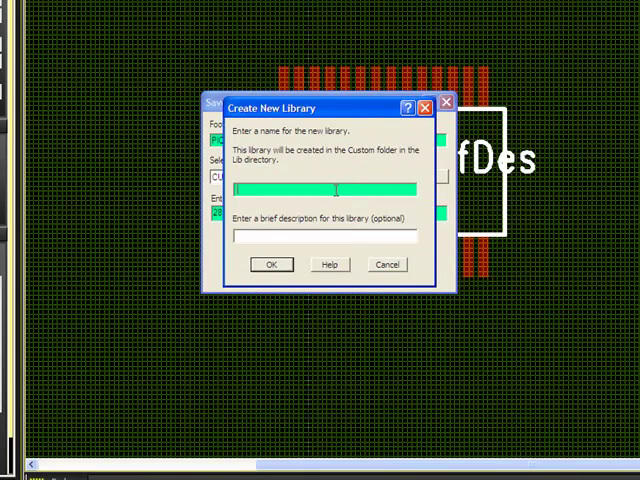
text(Microchip)
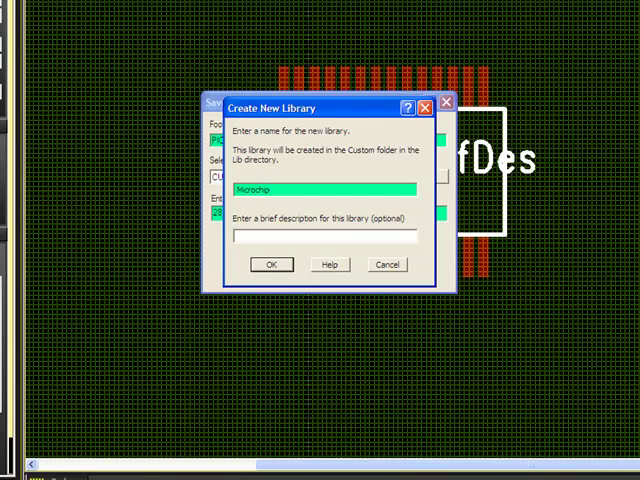
text(_e)
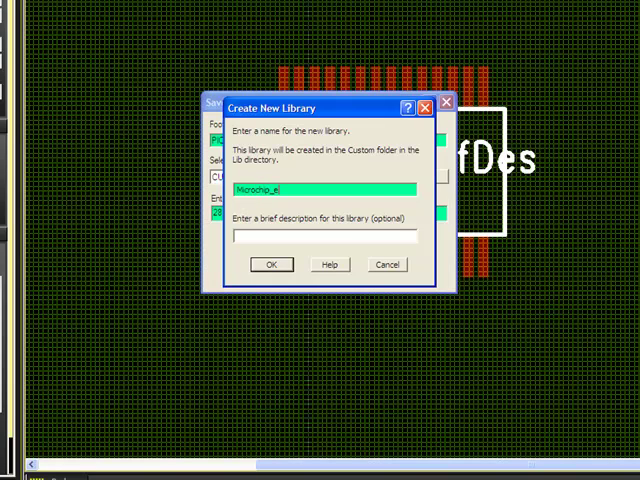
text(xample)
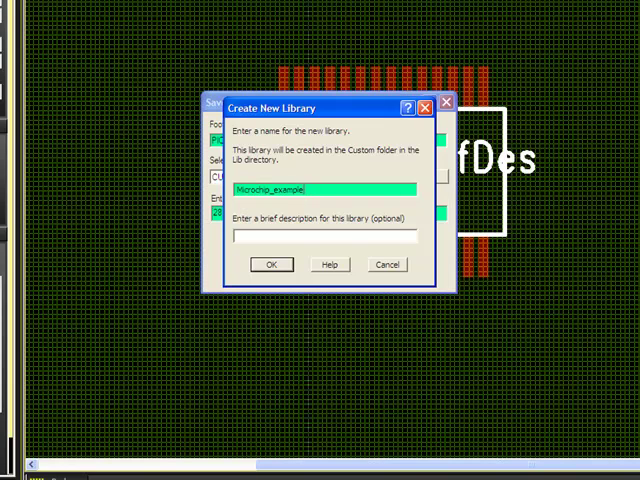
mouse_move(290, 233)
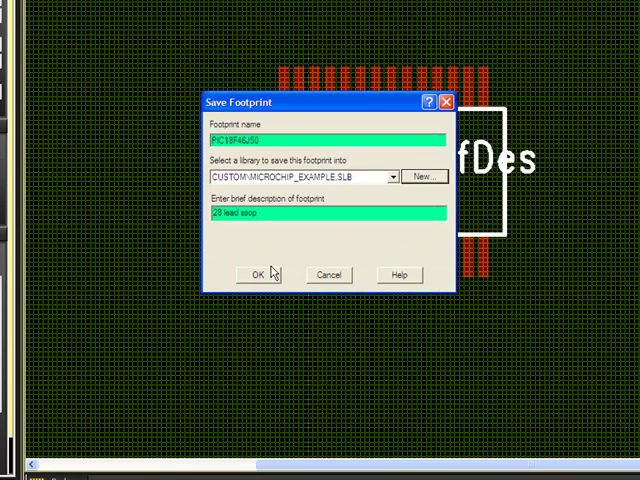
mouse_move(310, 178)
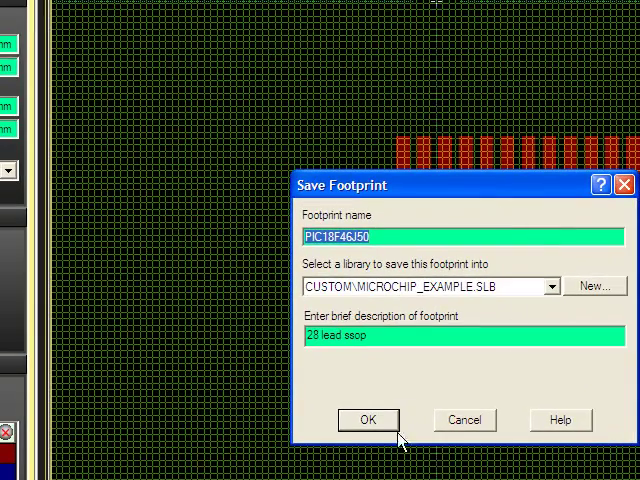
Step: Confirm saving PIC18F46J50 into the Microchip_example library
click(368, 419)
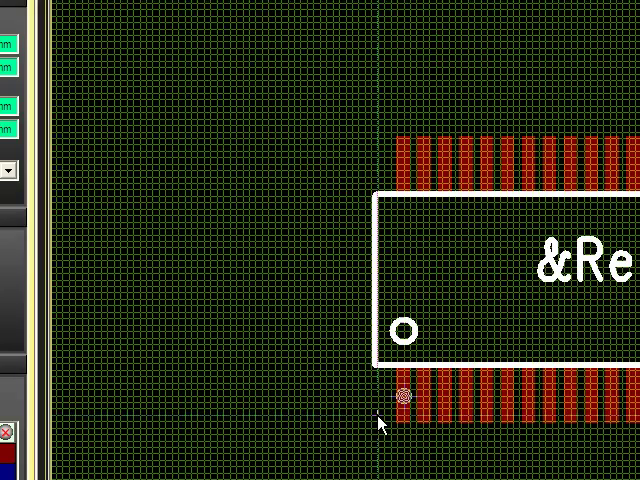